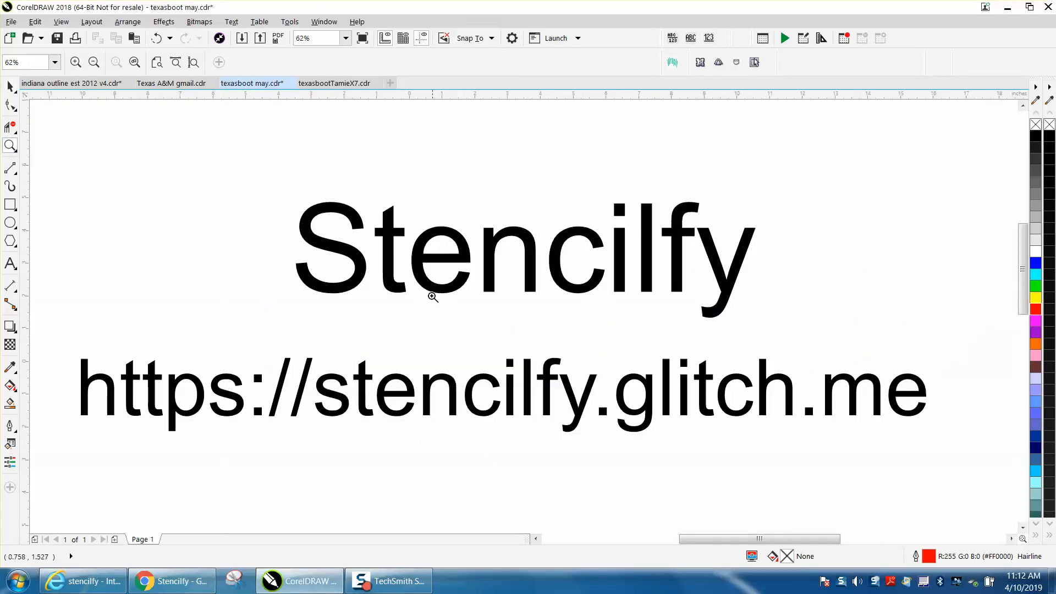
{"action": "mouse_move", "coordinate": [561, 272]}
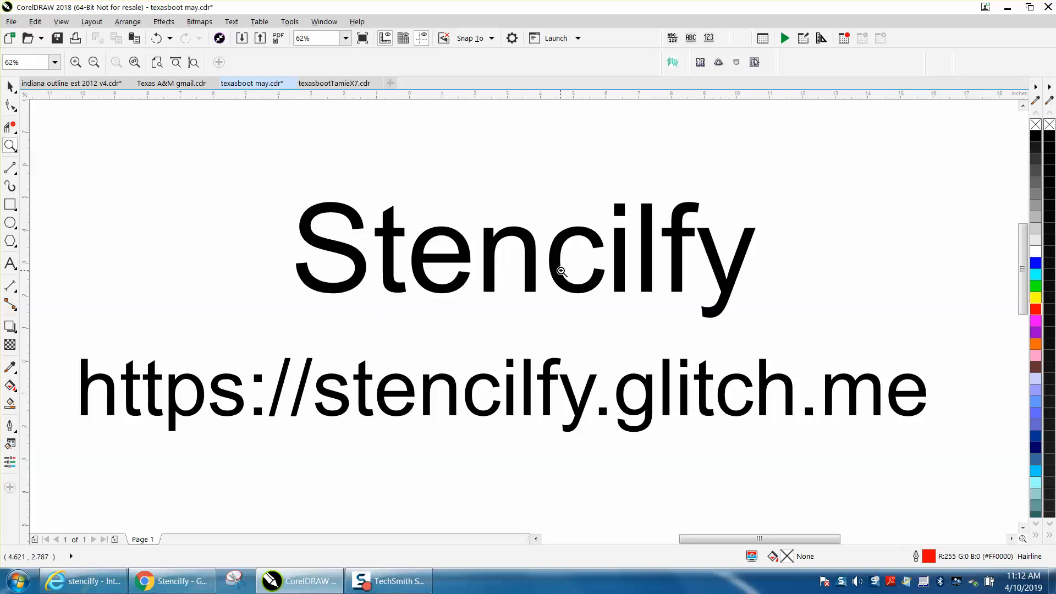
{"action": "mouse_move", "coordinate": [388, 390]}
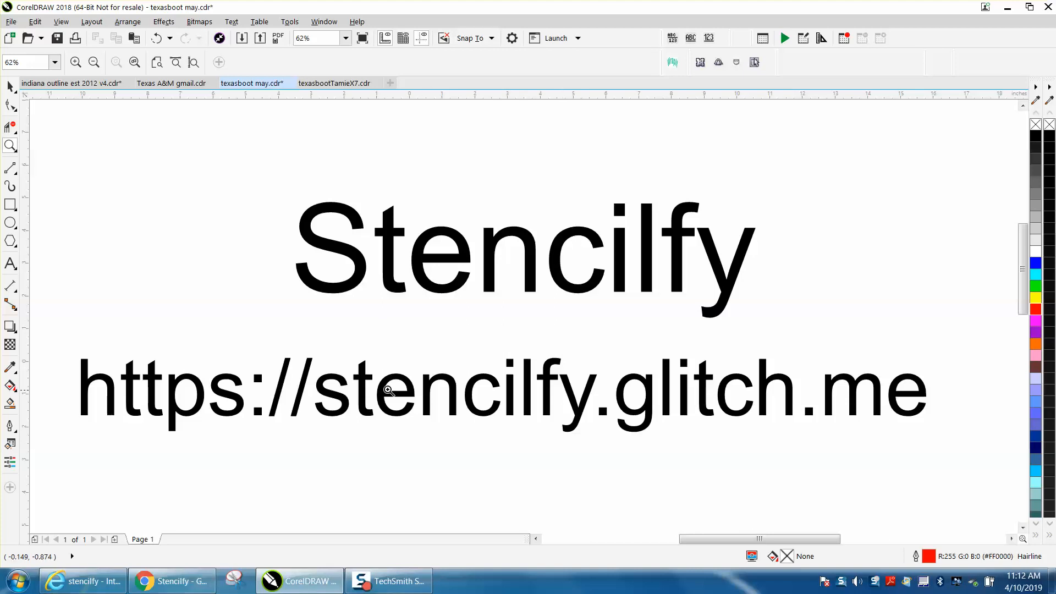
- Stencilify the word EPILOG in Roboto on the Stencilfy site and export it as SVG
{"action": "left_click", "coordinate": [93, 61]}
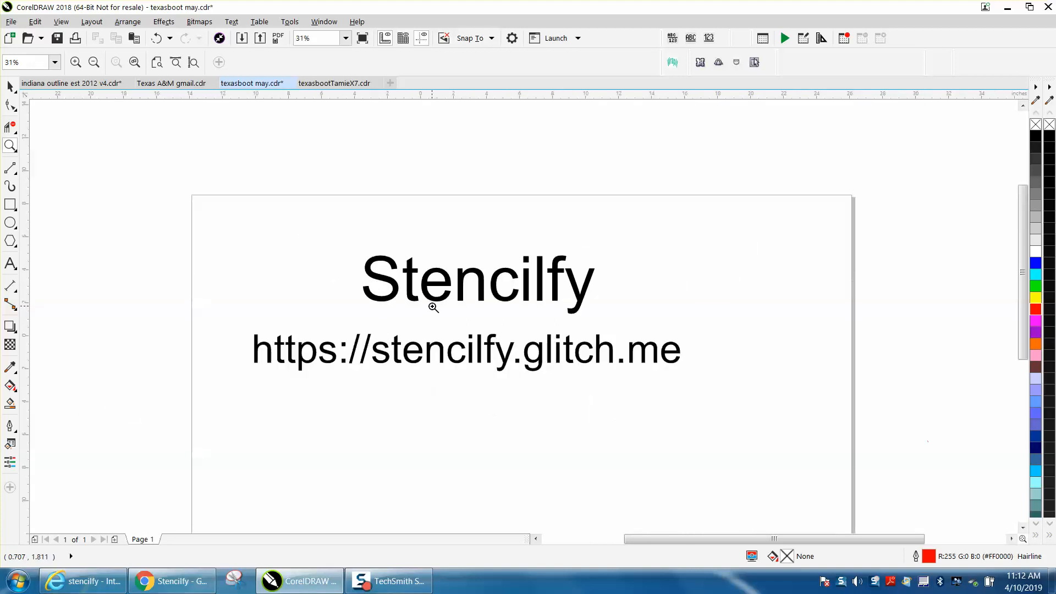
{"action": "mouse_move", "coordinate": [543, 342]}
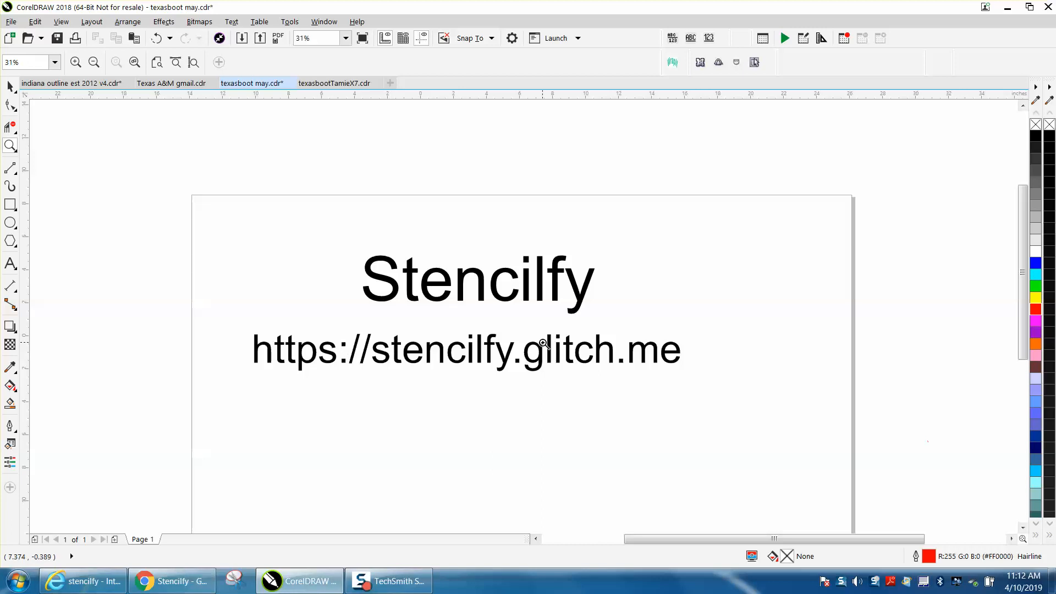
{"action": "mouse_move", "coordinate": [522, 282]}
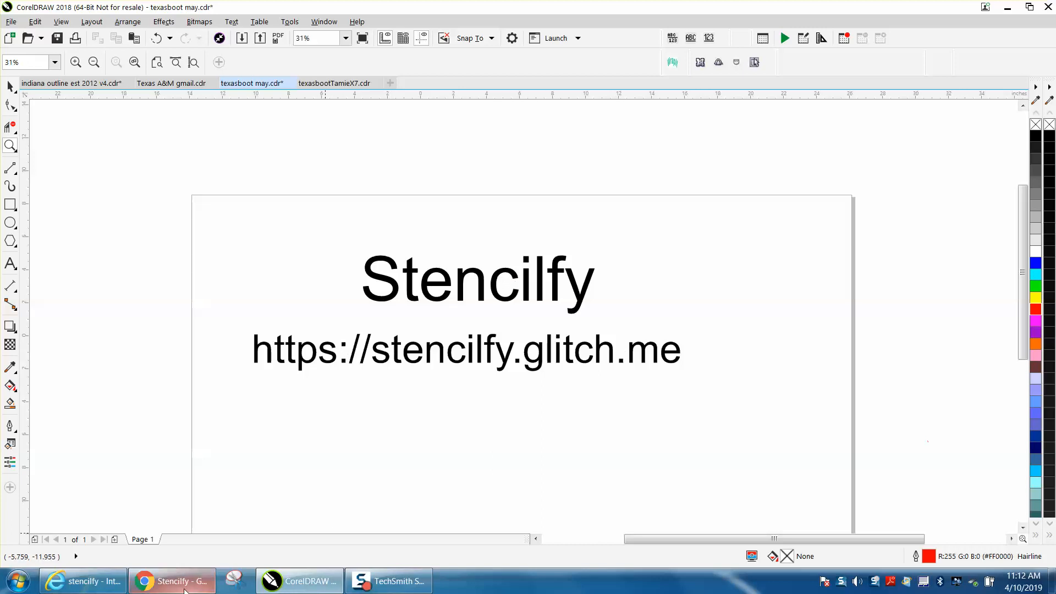
{"action": "left_click", "coordinate": [171, 580]}
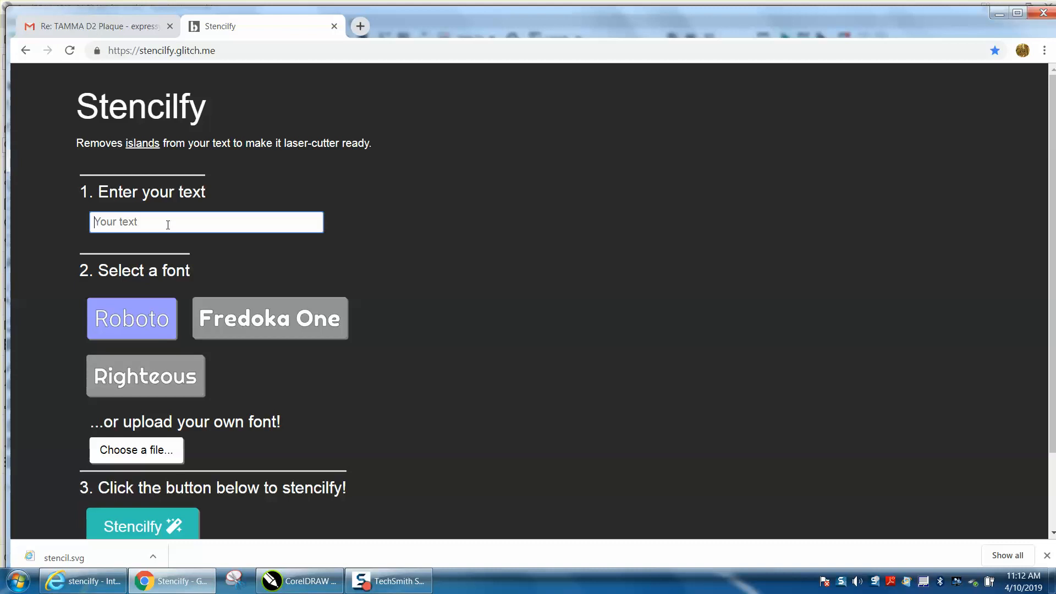
{"action": "type", "text": "EPILOG"}
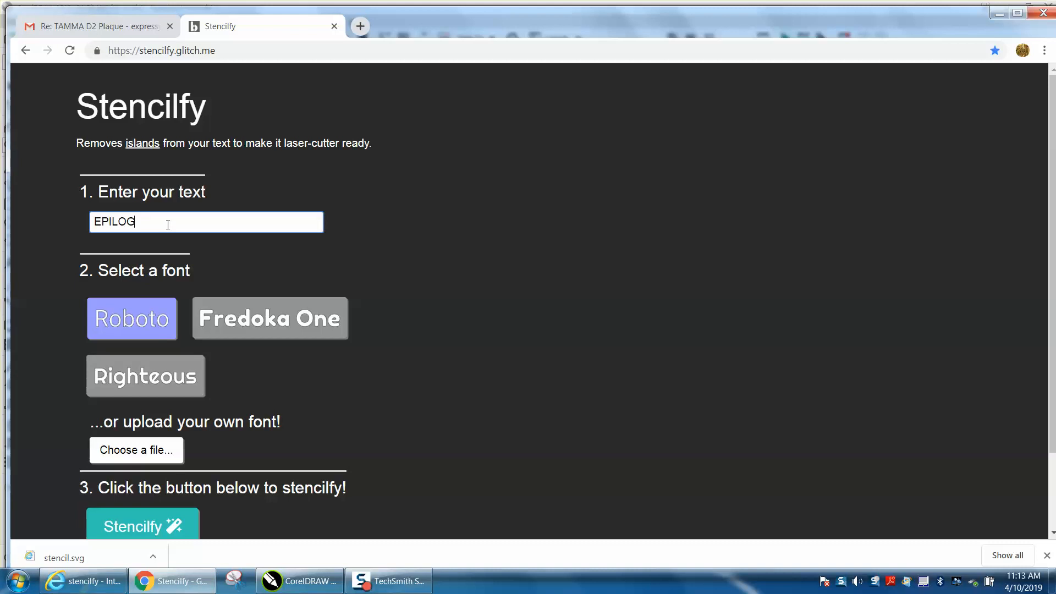
{"action": "left_click", "coordinate": [146, 377]}
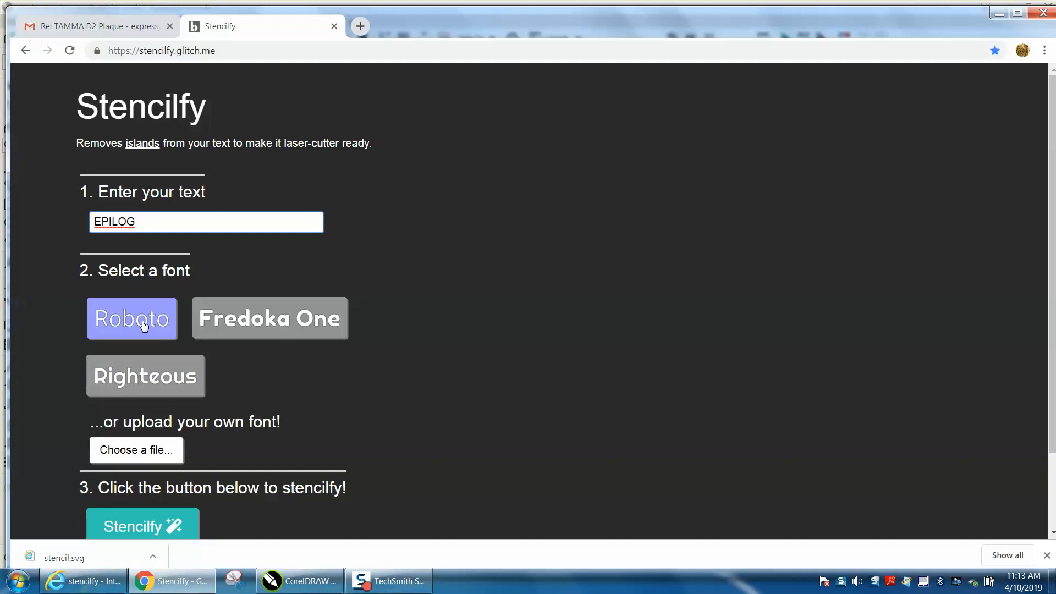
{"action": "left_click", "coordinate": [142, 526]}
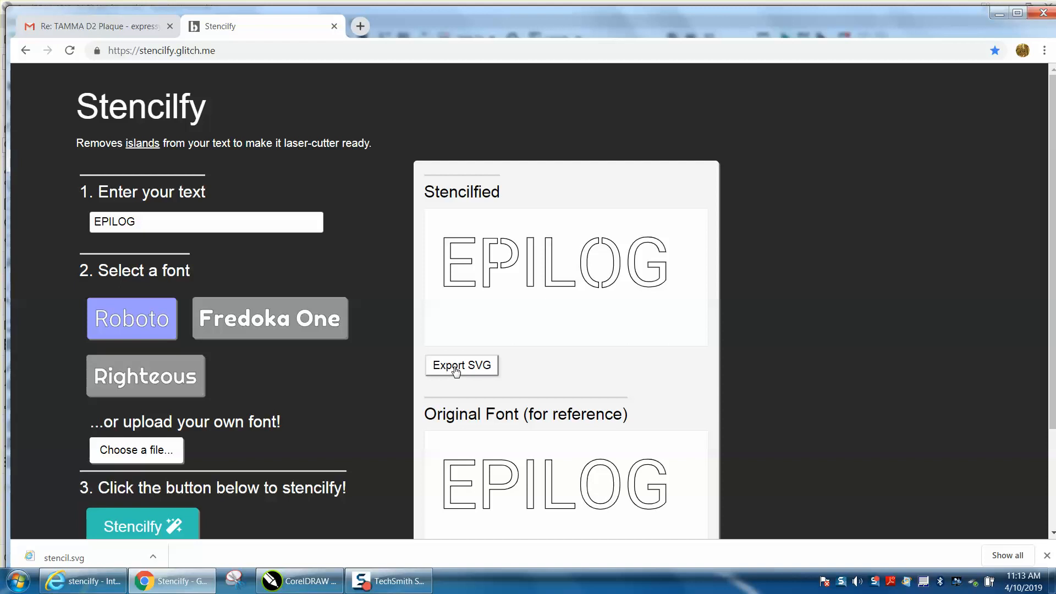
{"action": "left_click", "coordinate": [461, 365]}
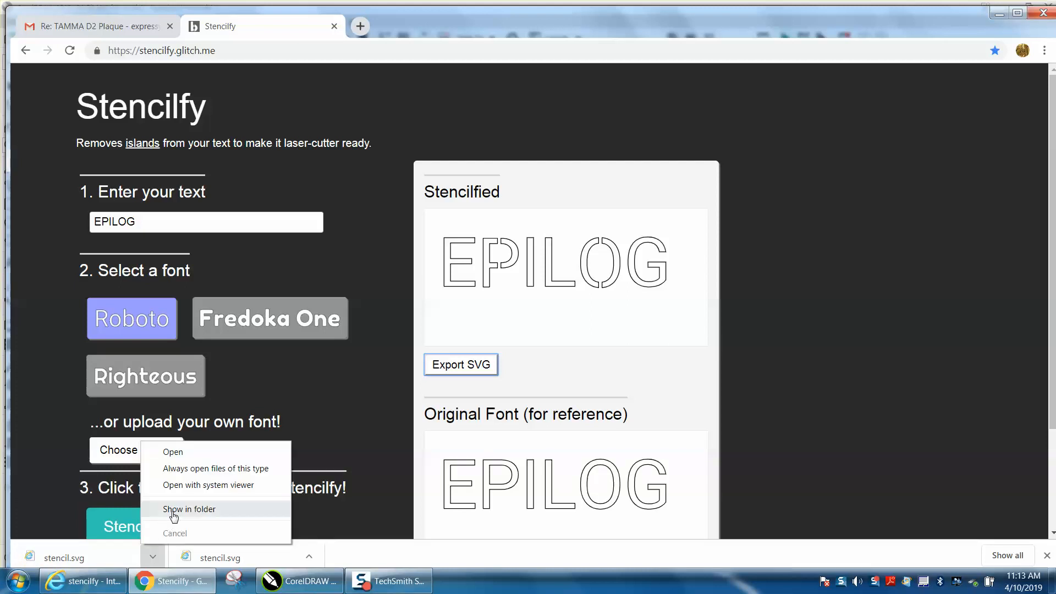
- Rename the downloaded stencil.svg to stencil2 in Downloads and return to CorelDRAW
{"action": "left_click", "coordinate": [189, 508]}
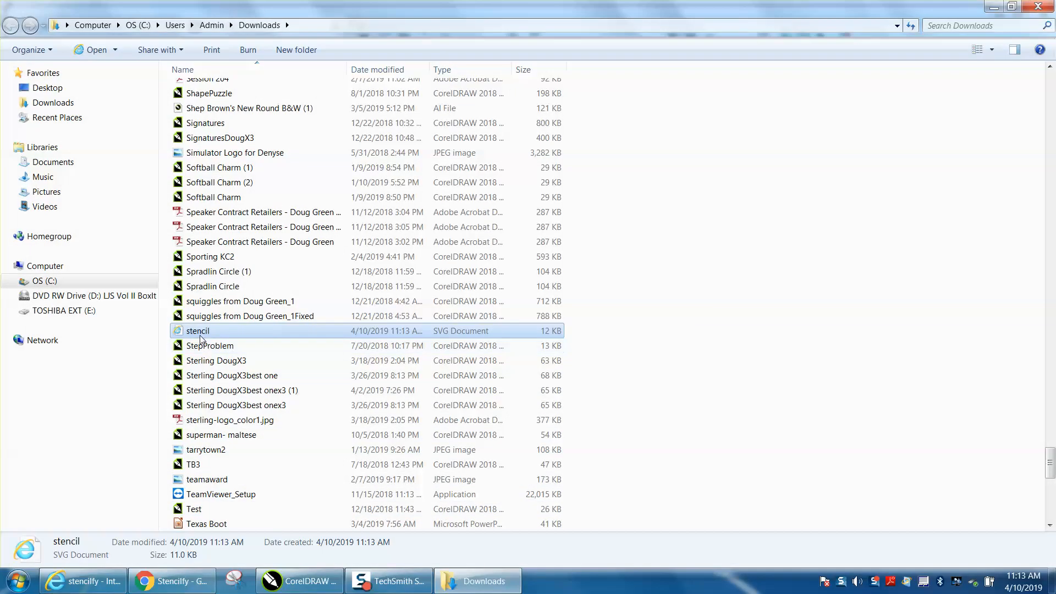
{"action": "right_click", "coordinate": [197, 331]}
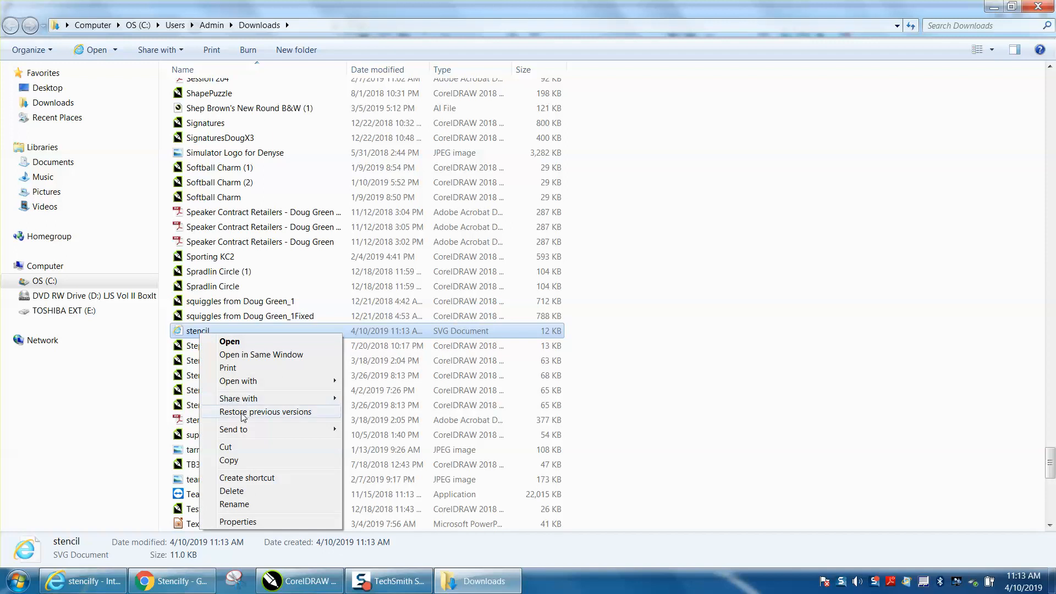
{"action": "left_click", "coordinate": [235, 504]}
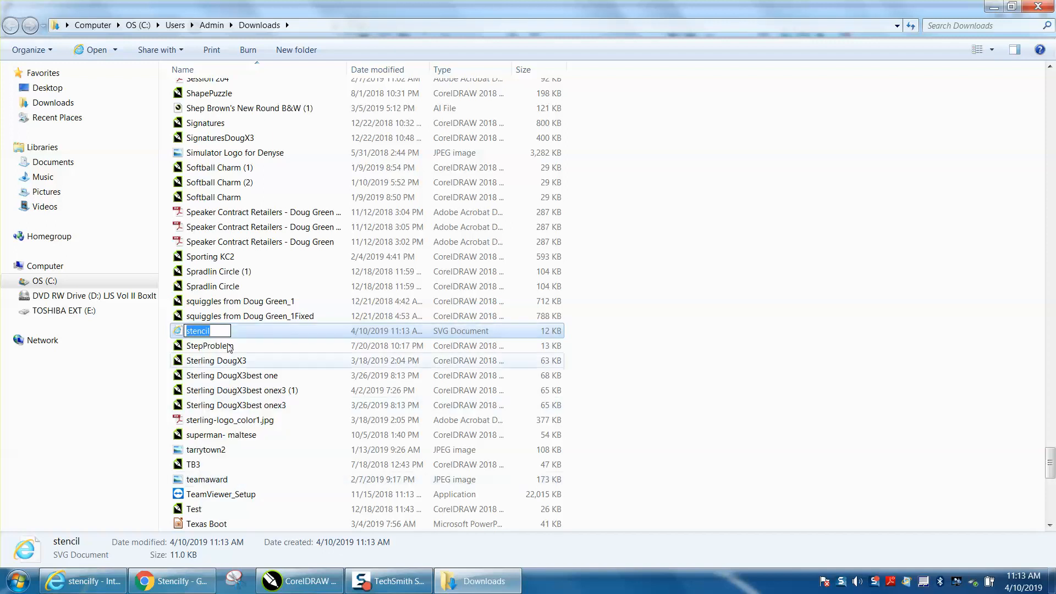
{"action": "type", "text": "2"}
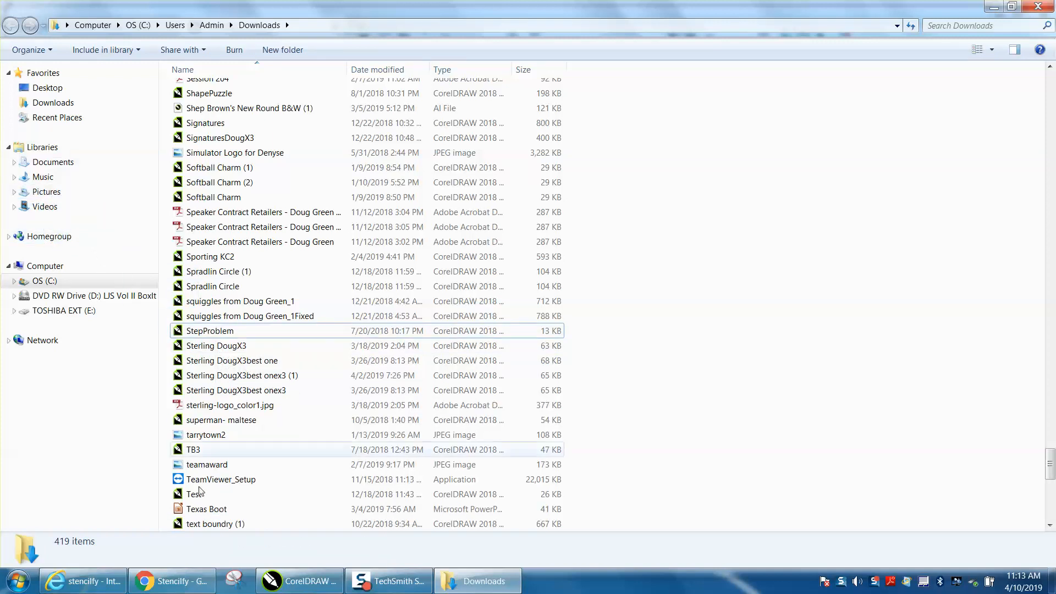
{"action": "left_click", "coordinate": [299, 581]}
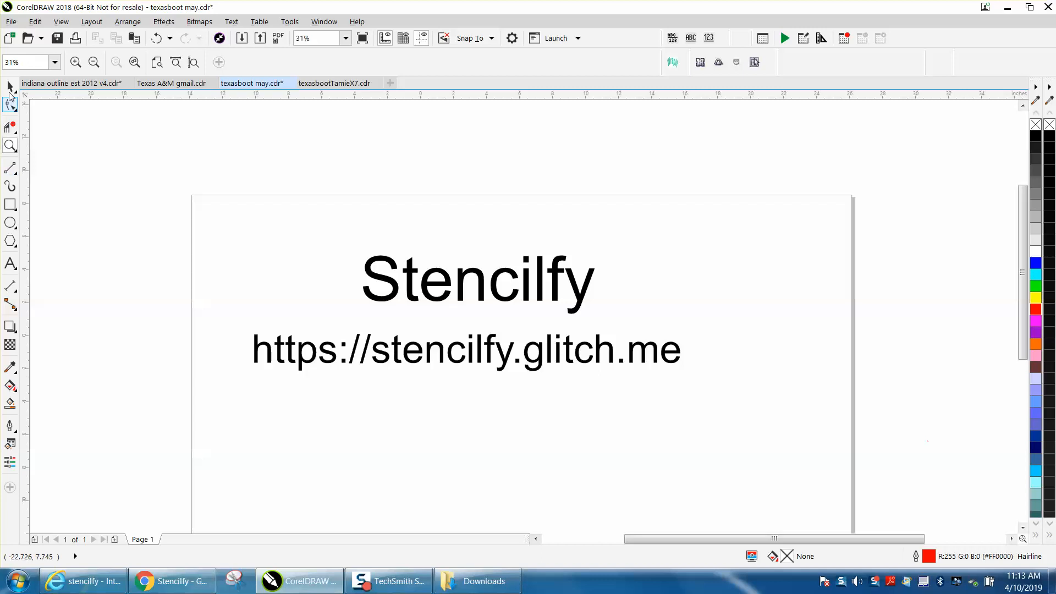
- Import stencil2.svg into the drawing via File > Import
{"action": "left_click", "coordinate": [11, 21]}
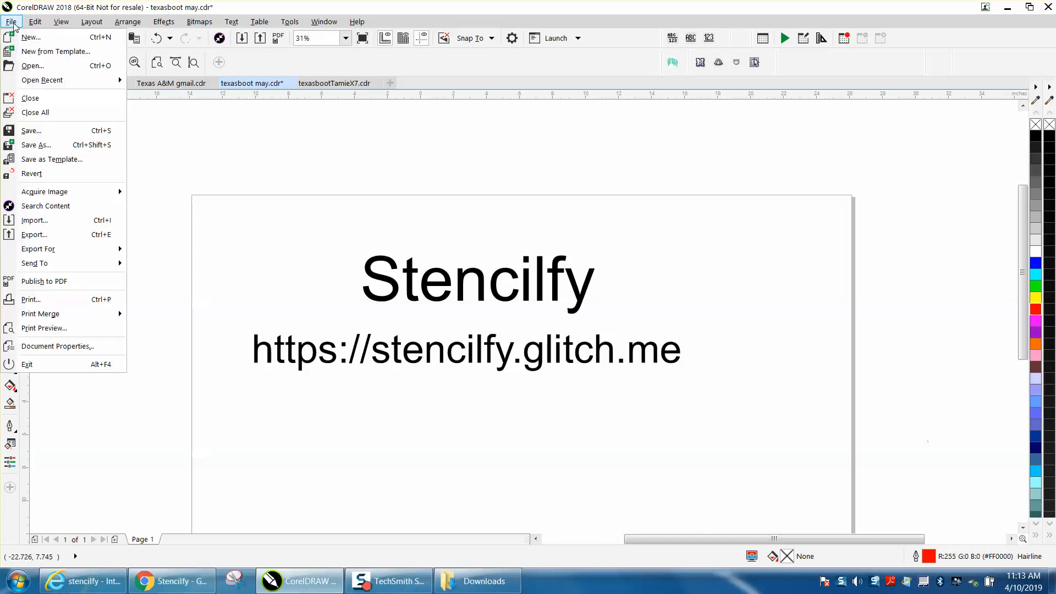
{"action": "left_click", "coordinate": [34, 220]}
{"action": "type", "text": "S"}
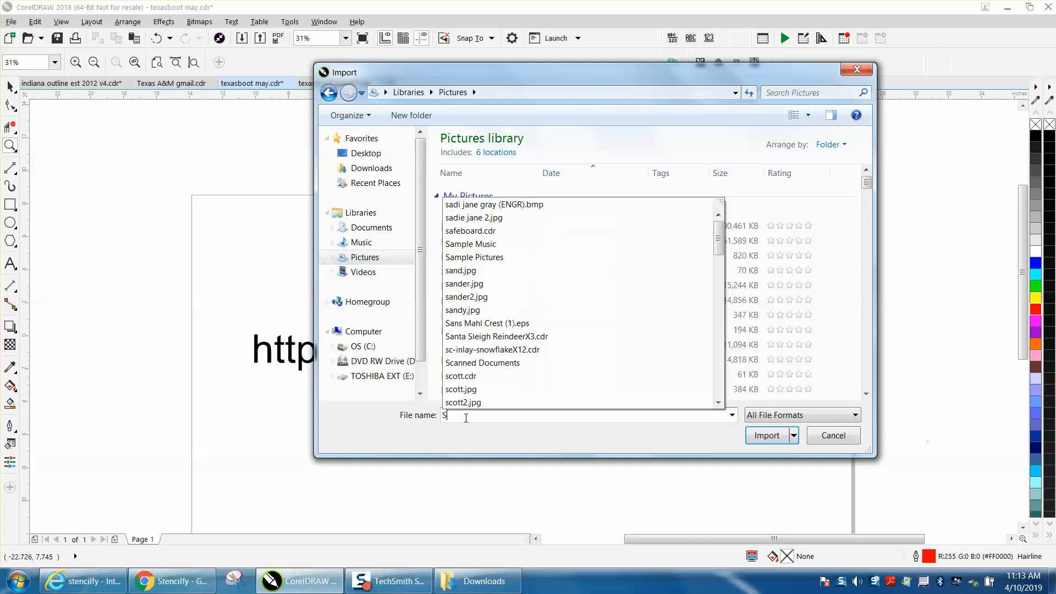
{"action": "type", "text": "TE"}
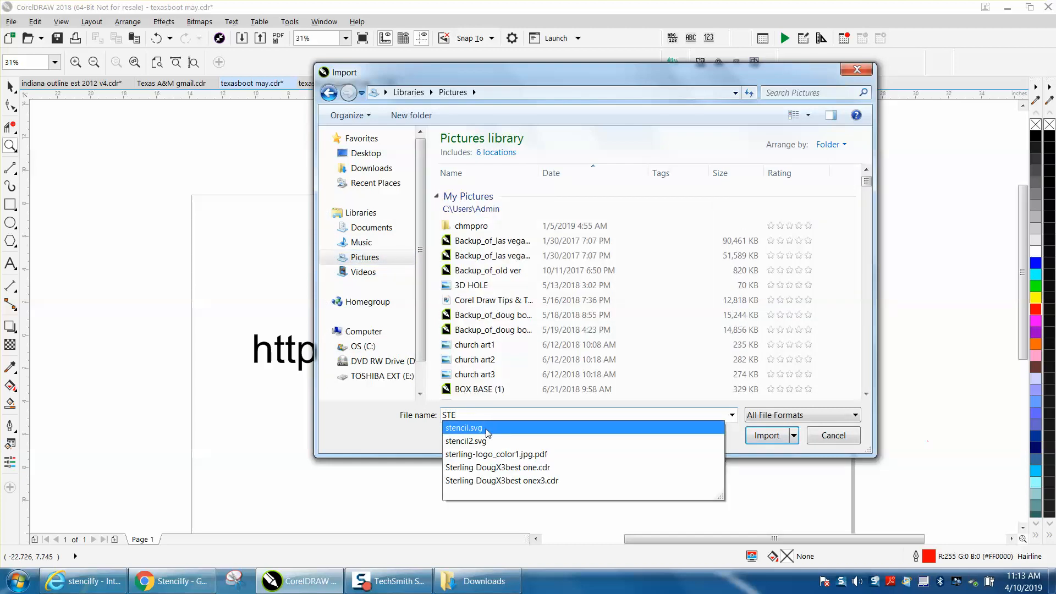
{"action": "left_click", "coordinate": [466, 441]}
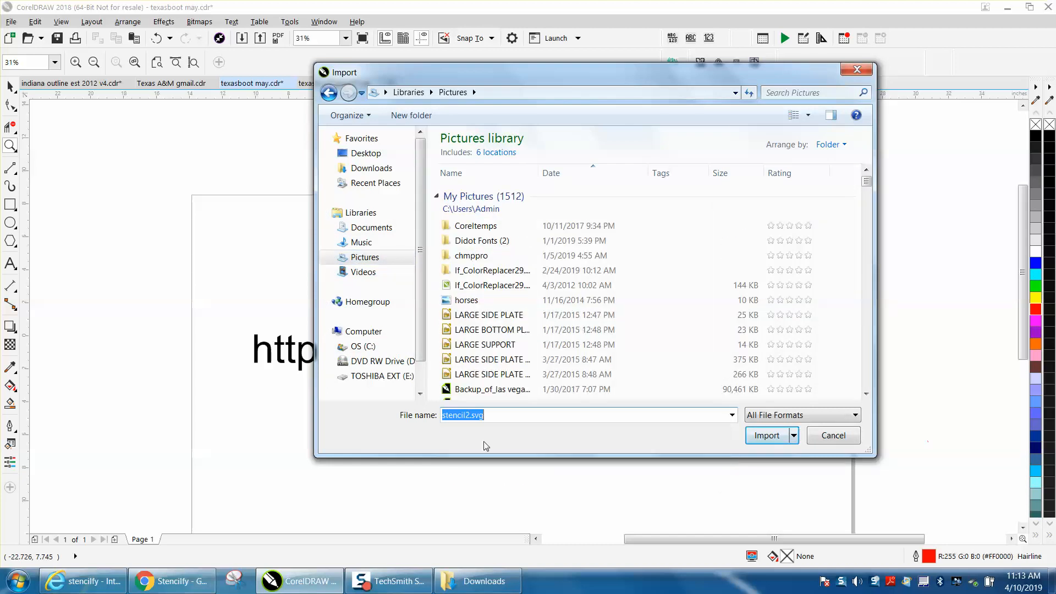
{"action": "left_click", "coordinate": [766, 436]}
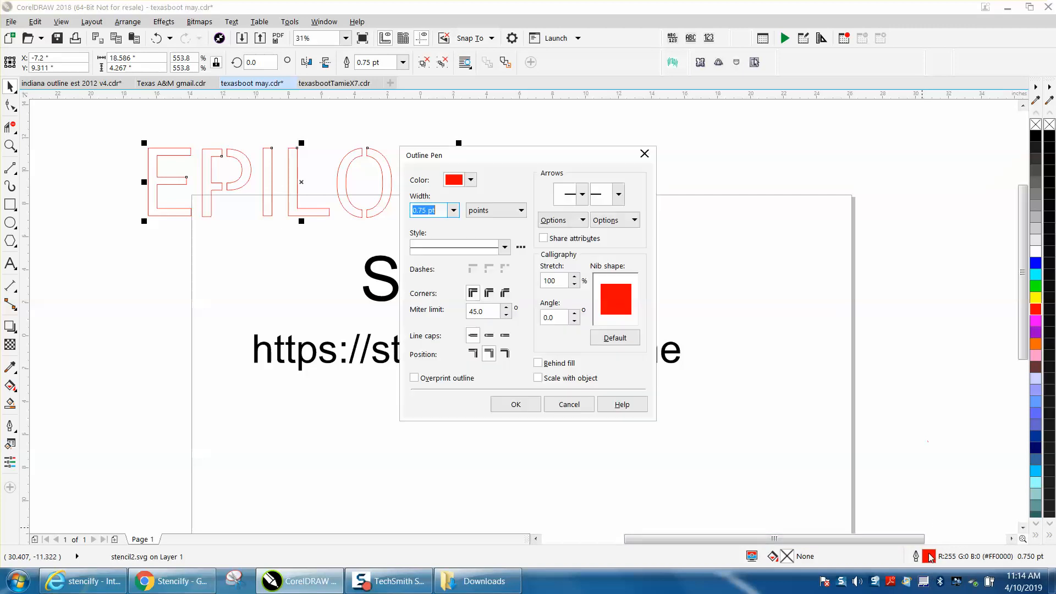
- Set the EPILOG stencil's outline width to Hairline and position it below the URL
{"action": "left_click", "coordinate": [452, 210]}
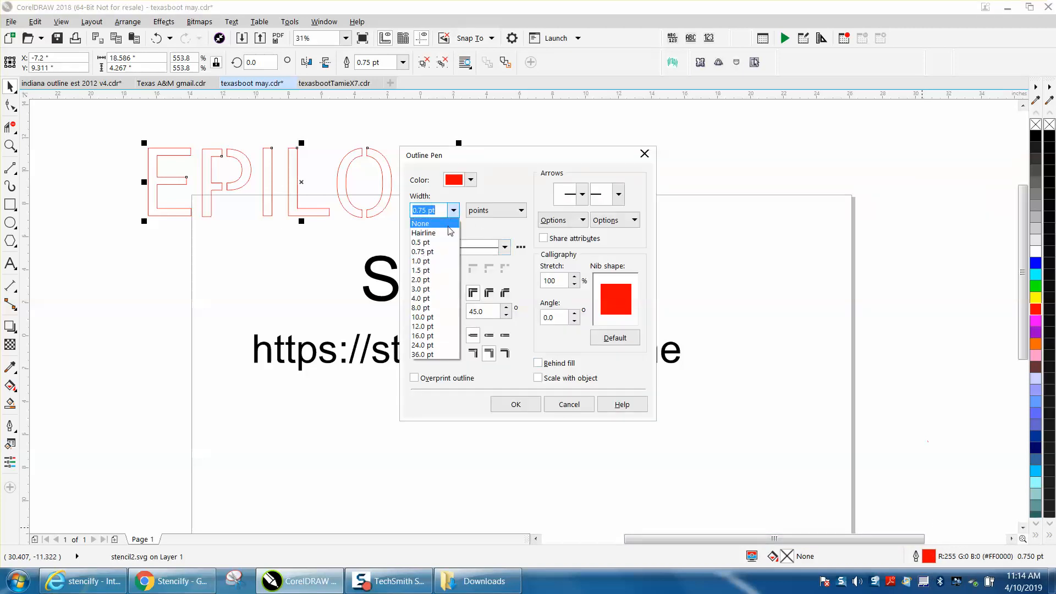
{"action": "left_click", "coordinate": [423, 232]}
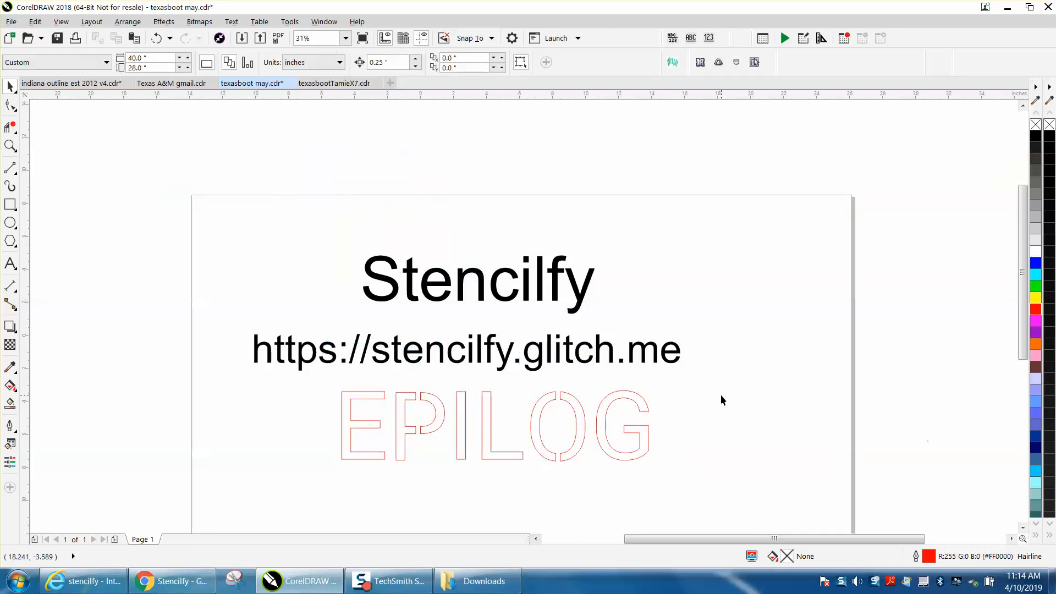
{"action": "mouse_move", "coordinate": [246, 378]}
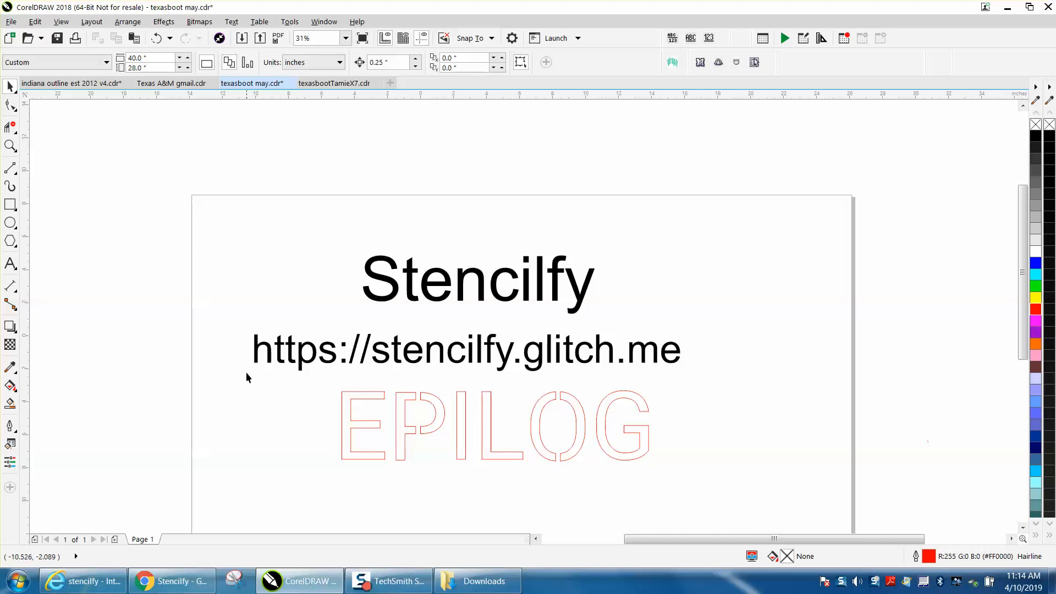
{"action": "left_click", "coordinate": [494, 425]}
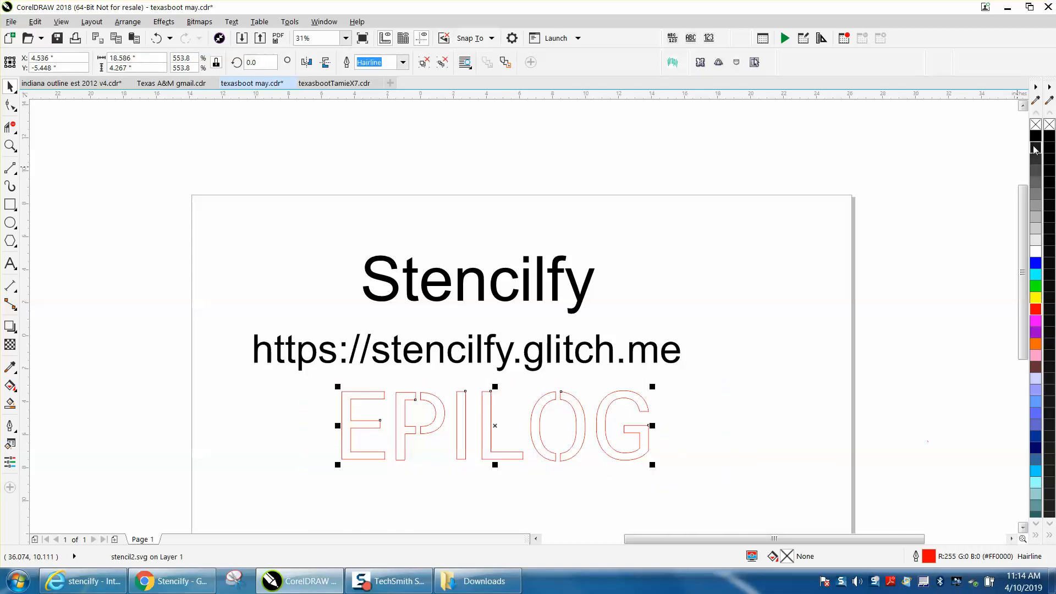